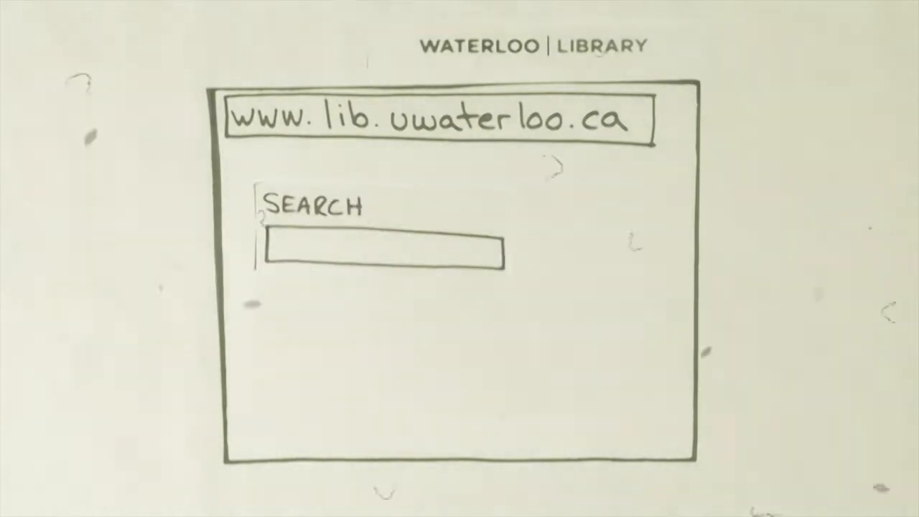
{"action": "type", "text": "The book I wa"}
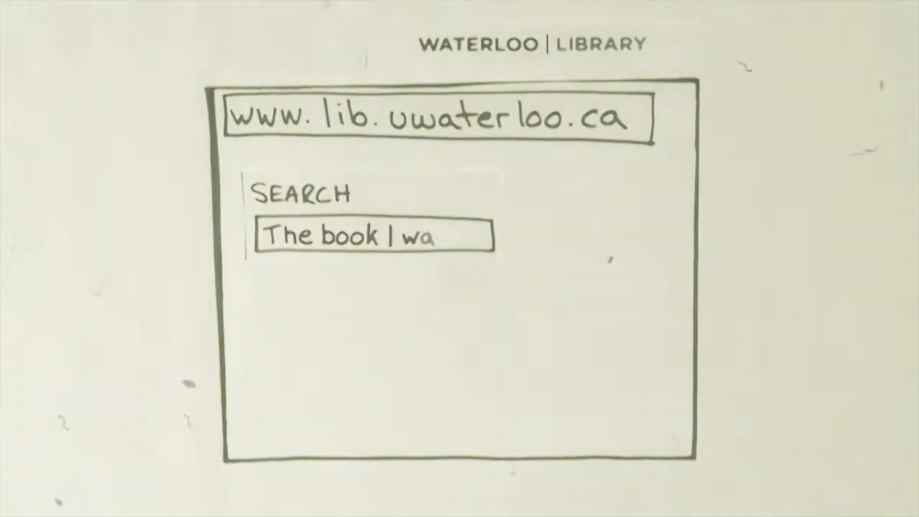